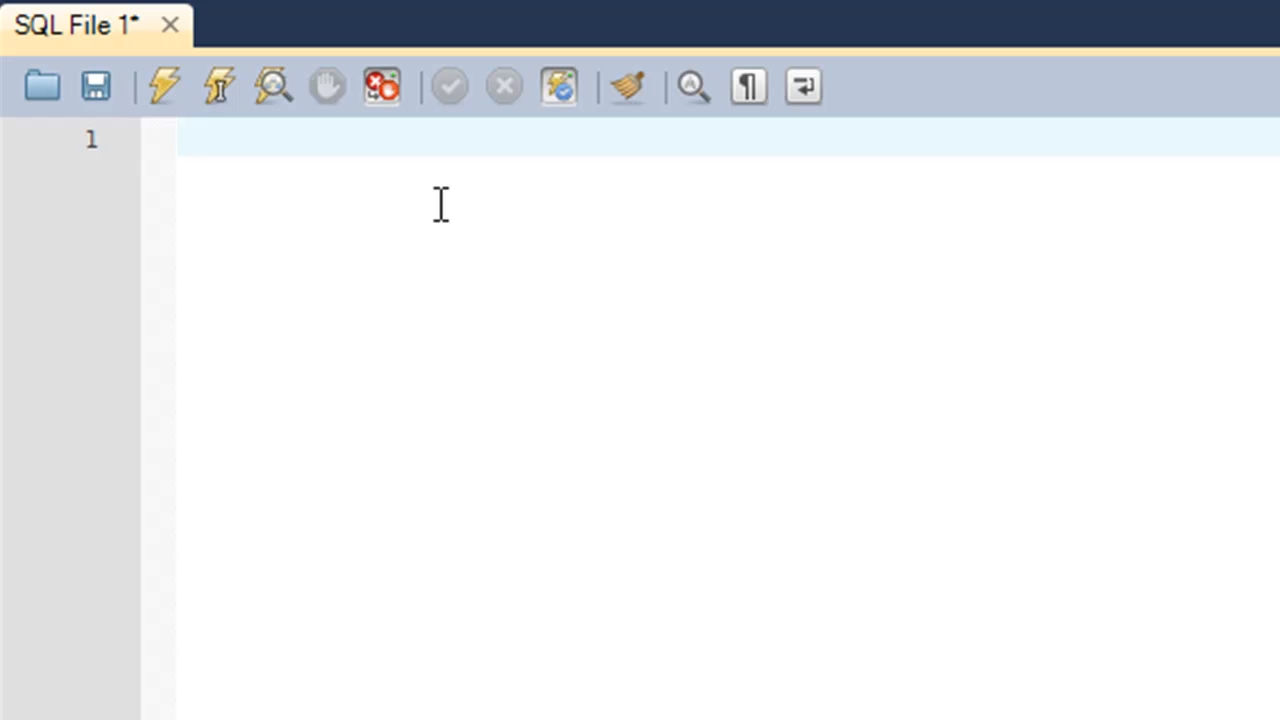
- Write TRUNCATE TABLE tutorial; on line 1 and move to a new line below it
text(TRUNCATE TABL)
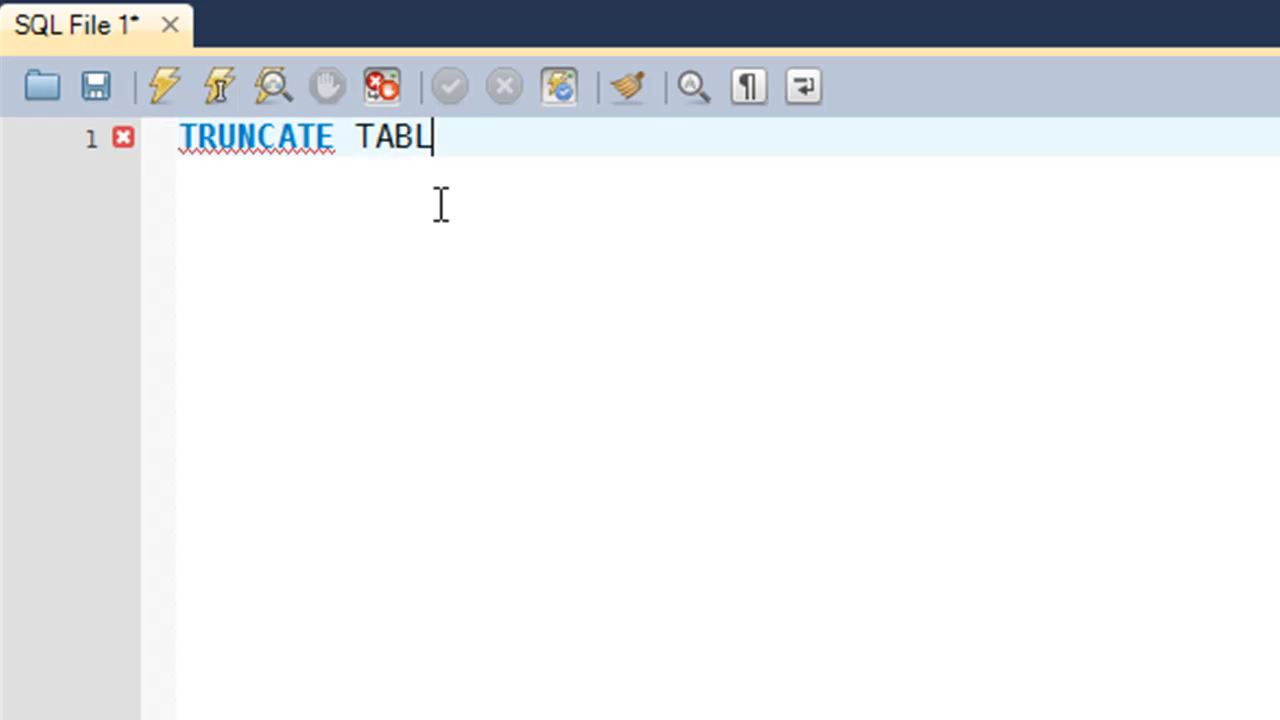
text(E)
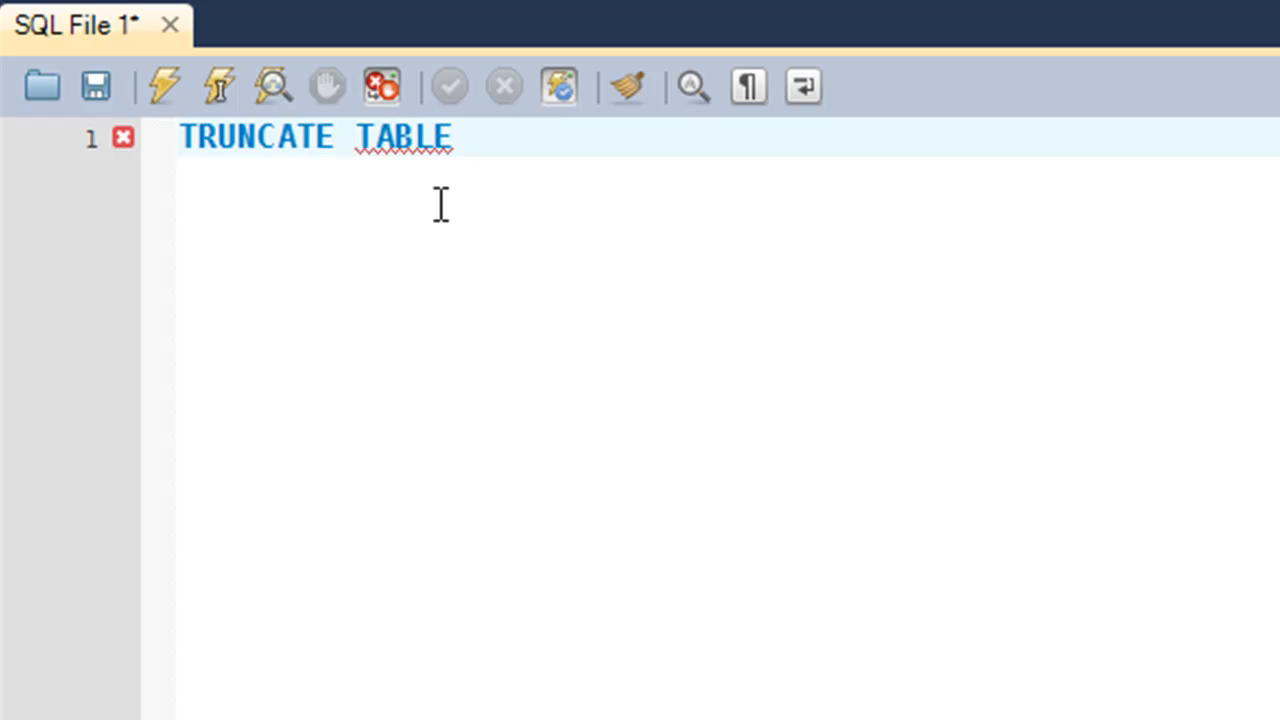
text(tut)
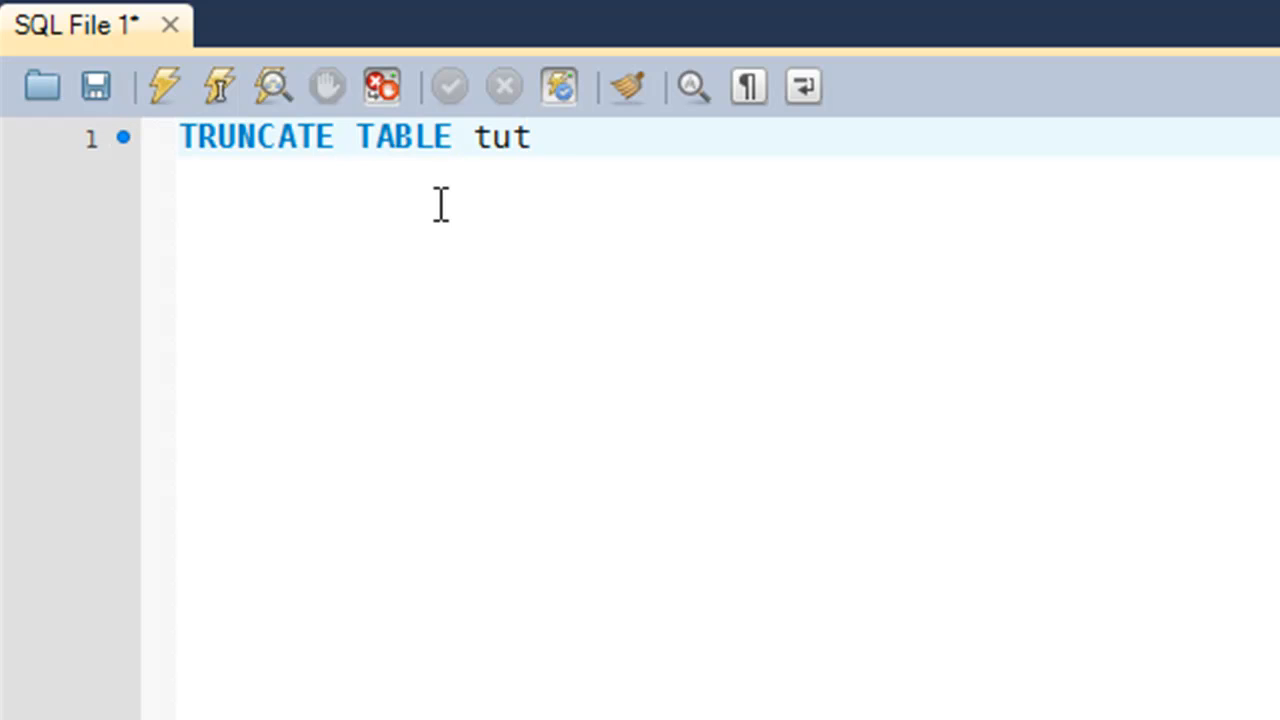
text(orial;)
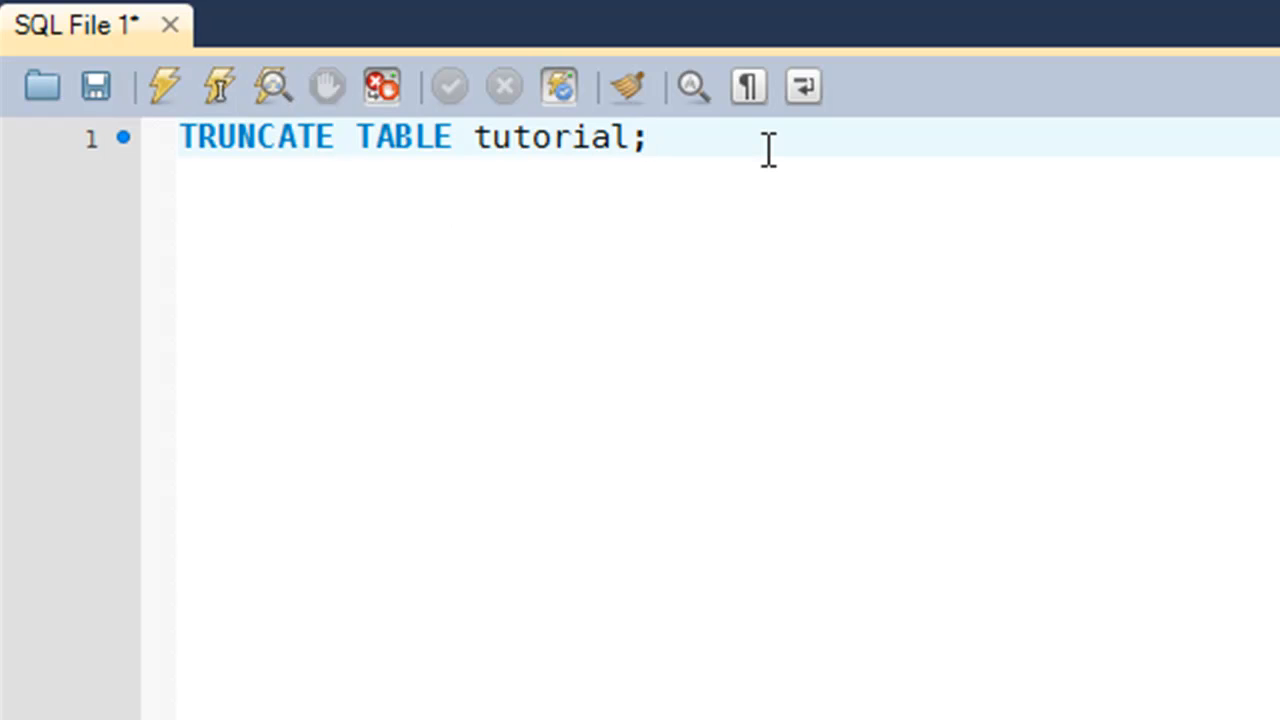
click(648, 136)
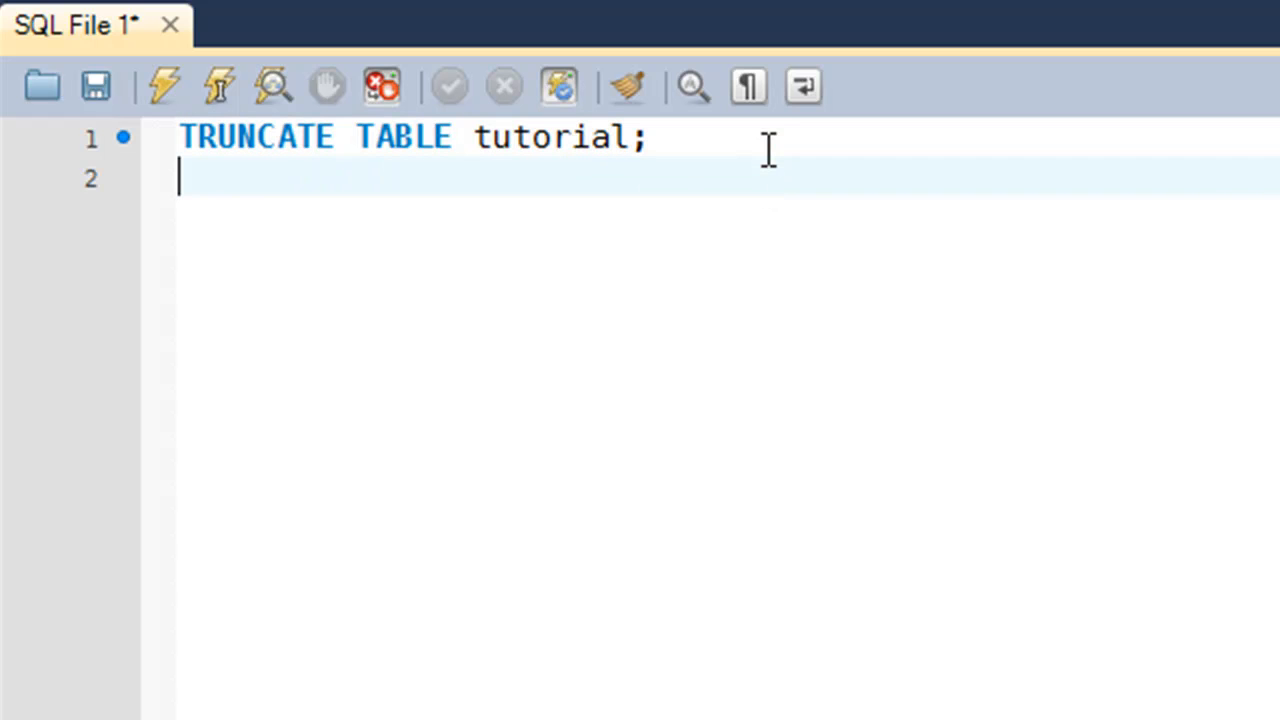
- Write SELECT * FROM on line 3, ready for the table name
text(SELECT)
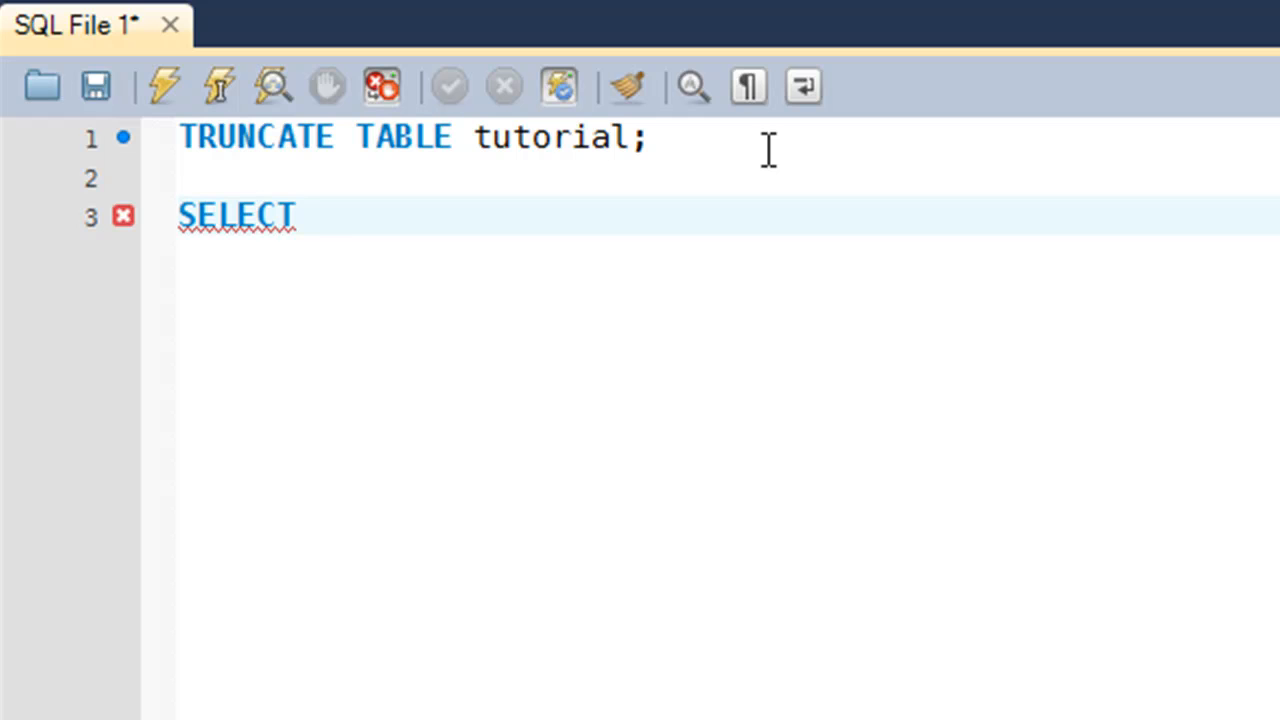
text(*)
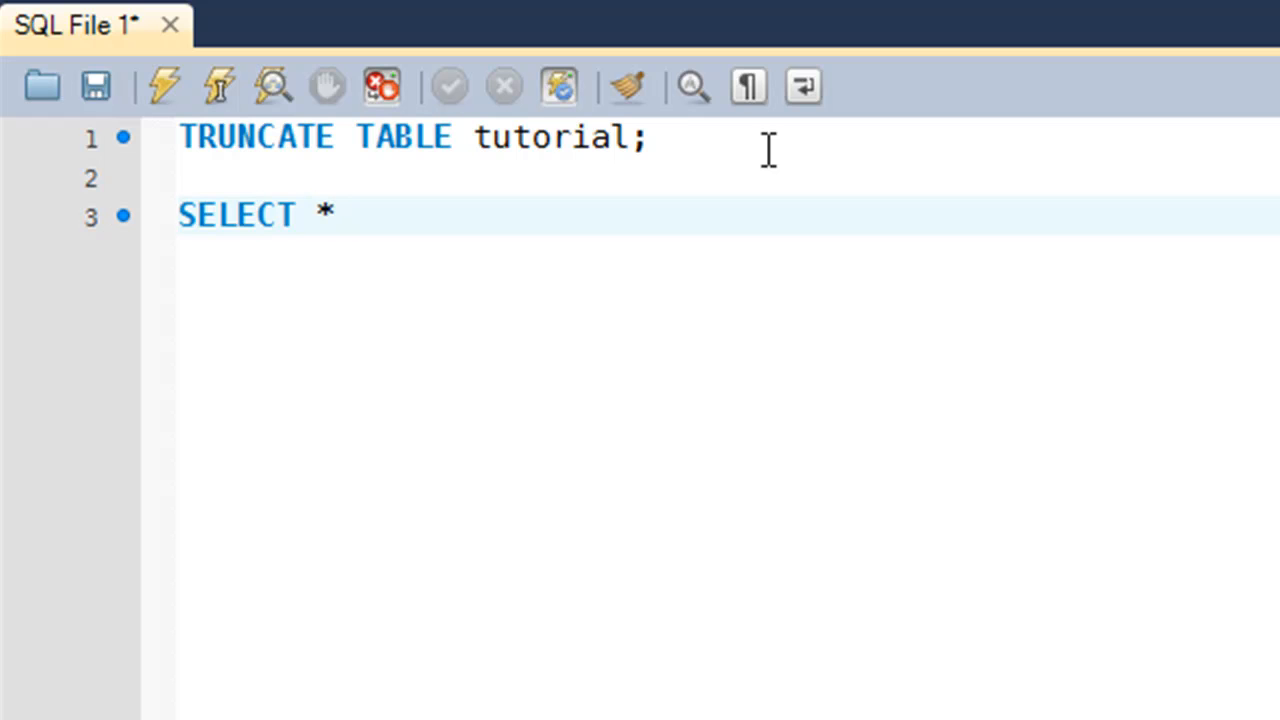
text(FROM)
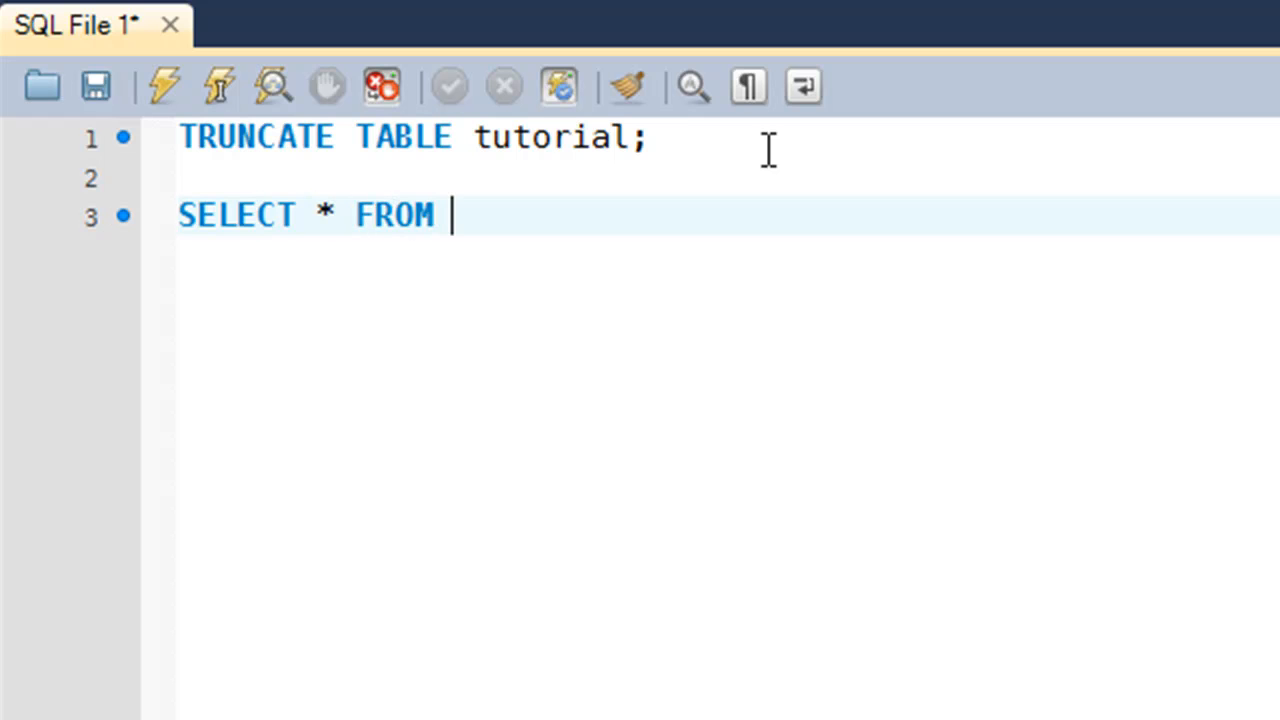
- Complete the query with tutorial;, execute both statements, and review the empty result grid
text(tutorial;)
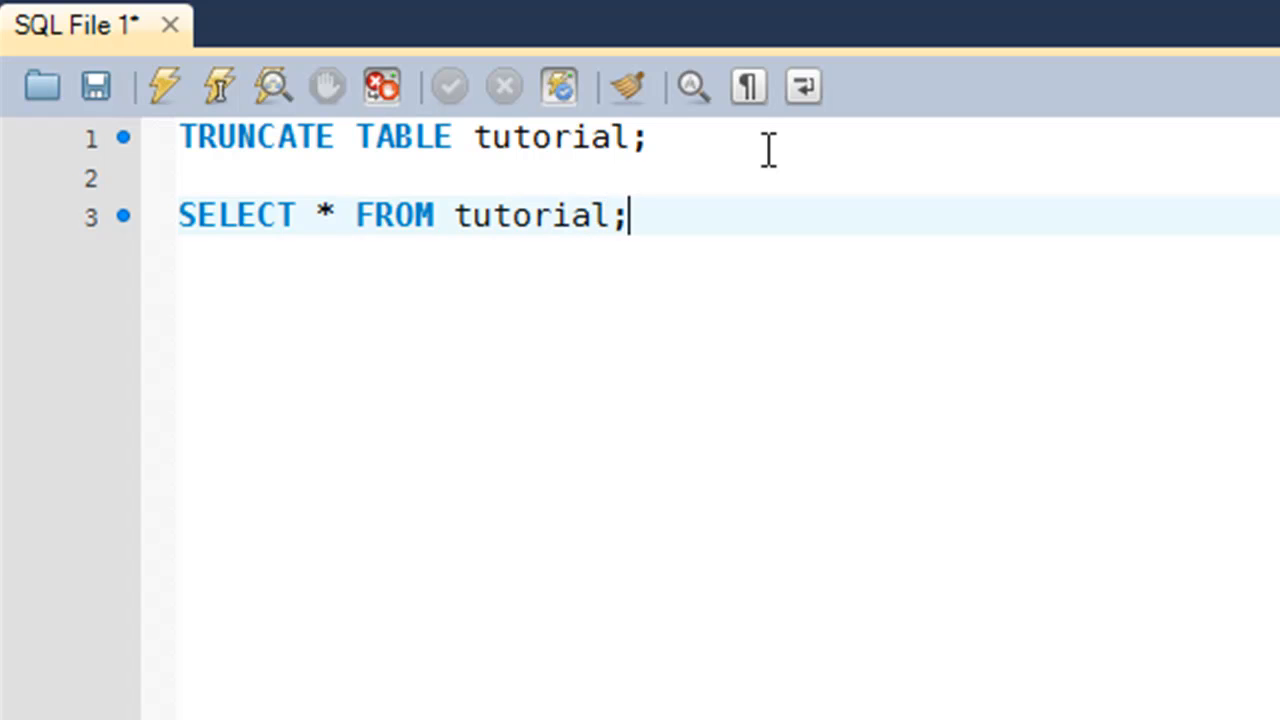
click(164, 84)
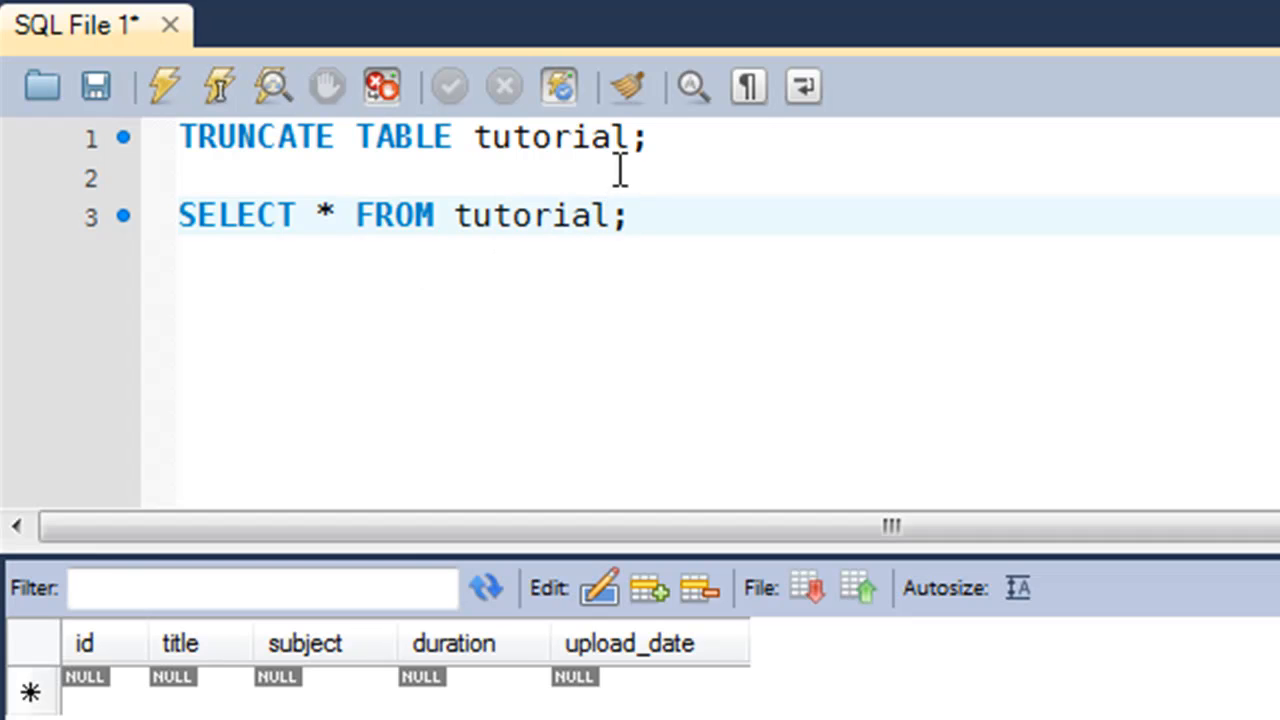
click(628, 216)
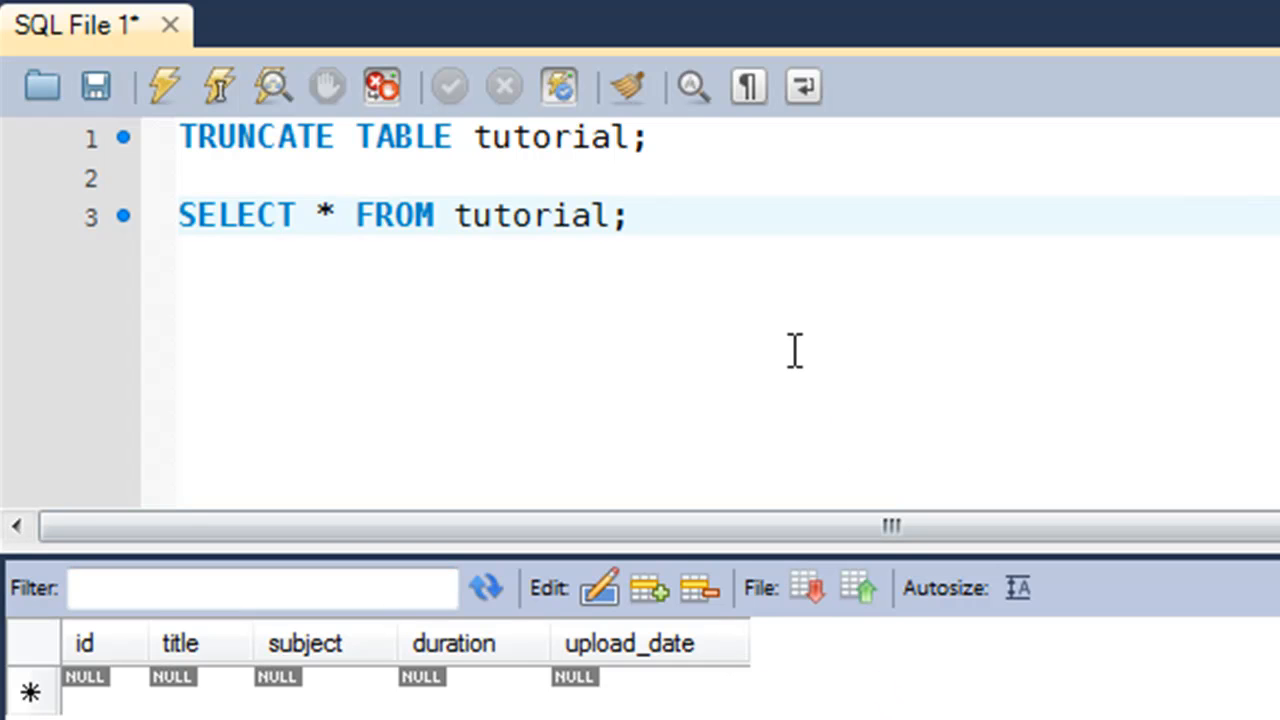
click(630, 216)
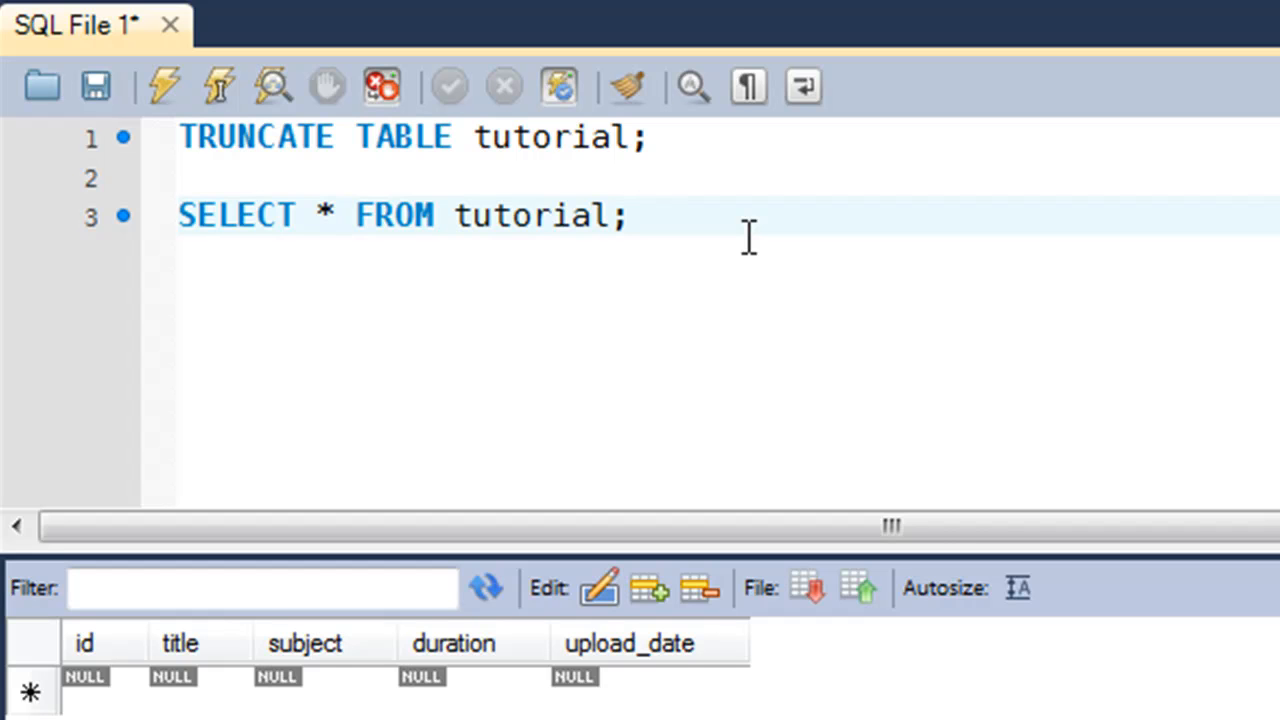
click(628, 216)
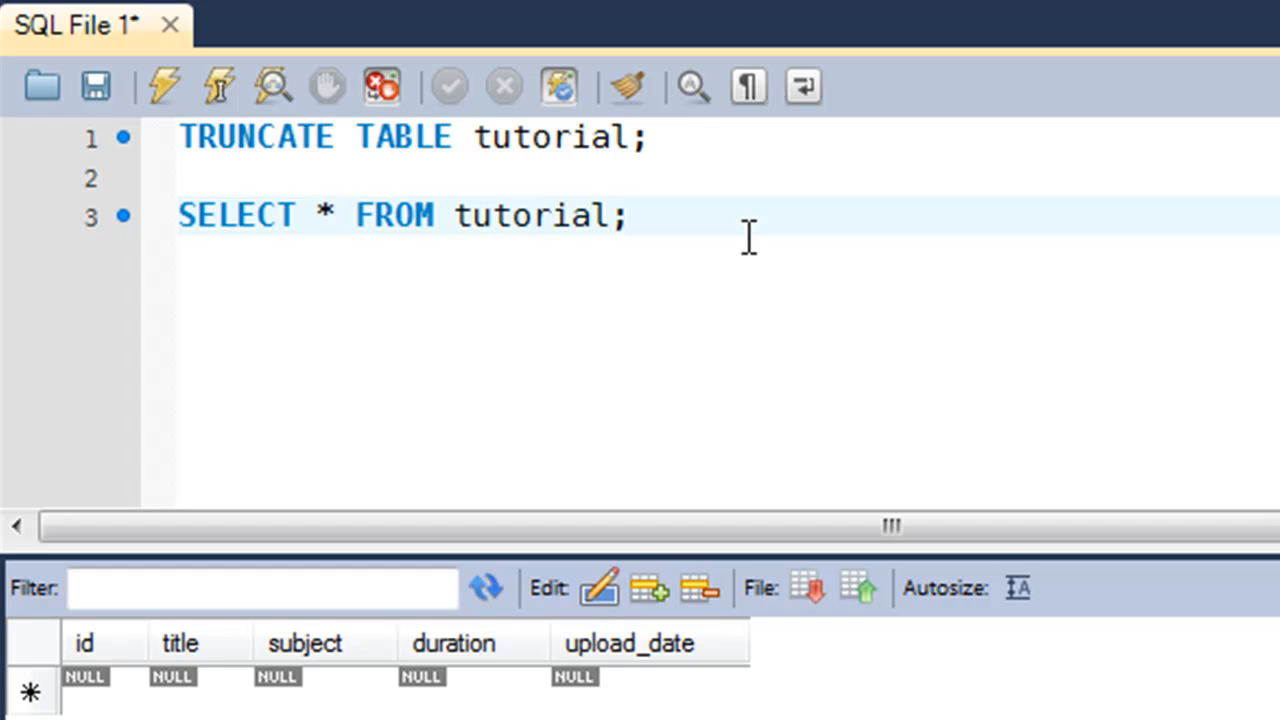
click(630, 216)
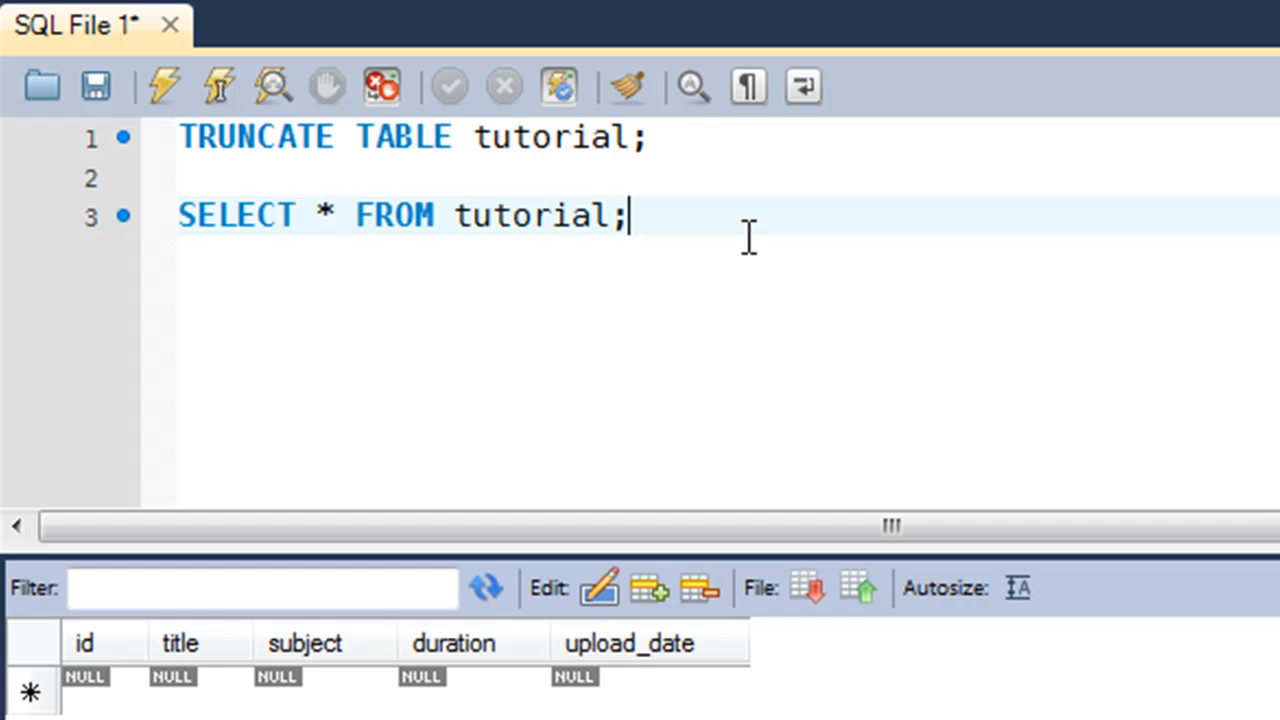